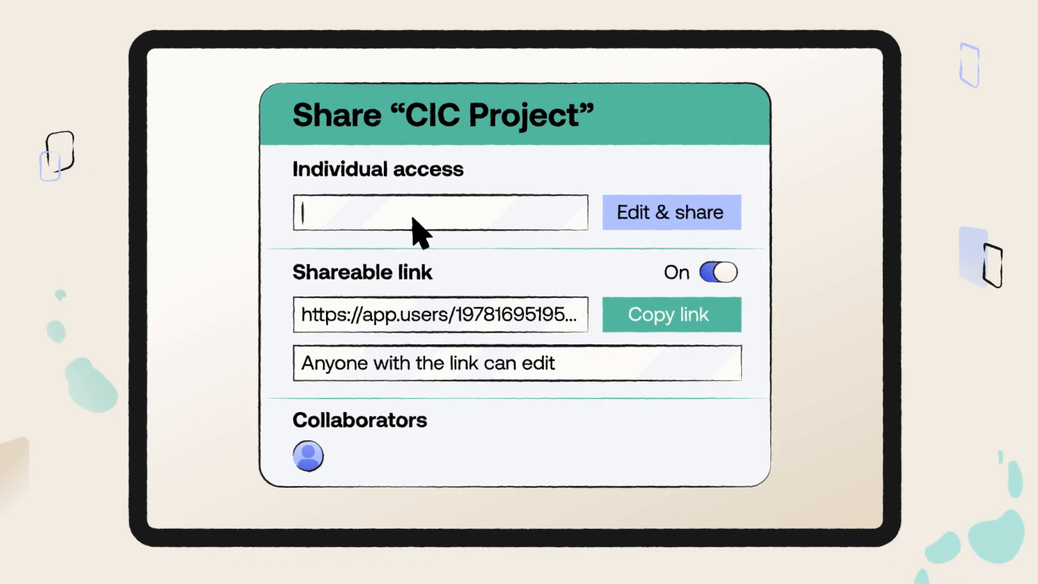
text(K)
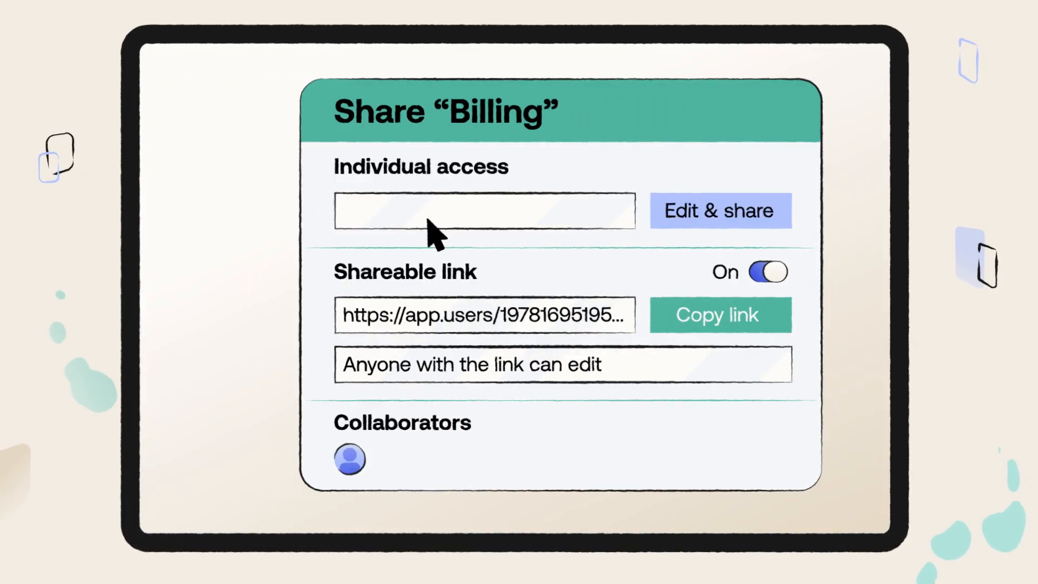
click(482, 211)
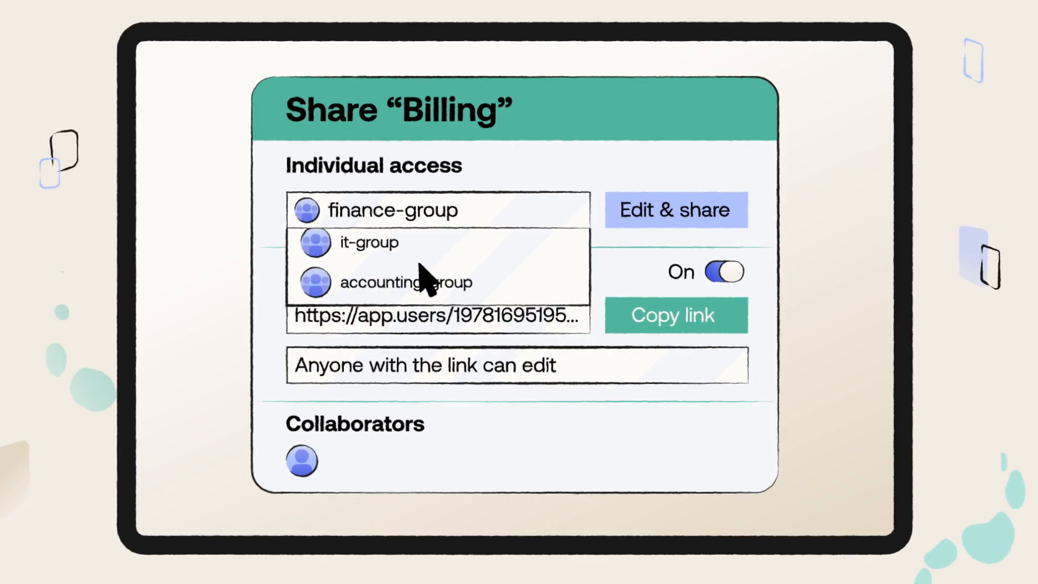